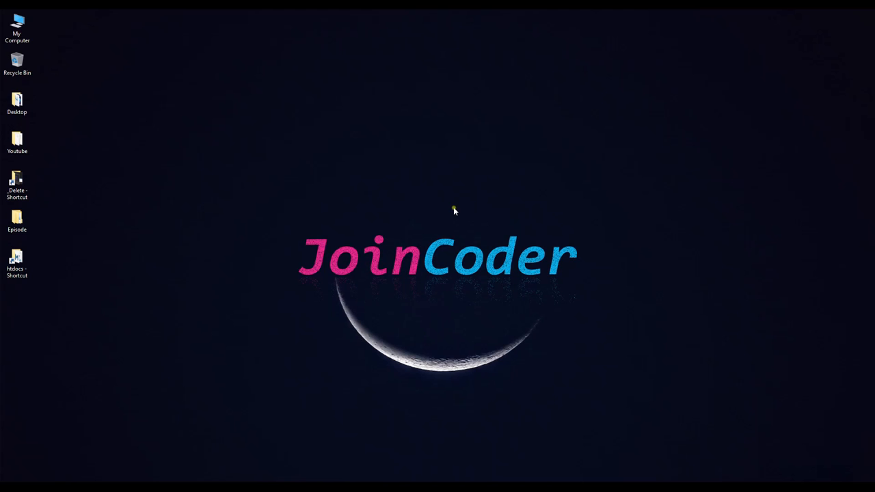
{"action": "mouse_move", "coordinate": [440, 229]}
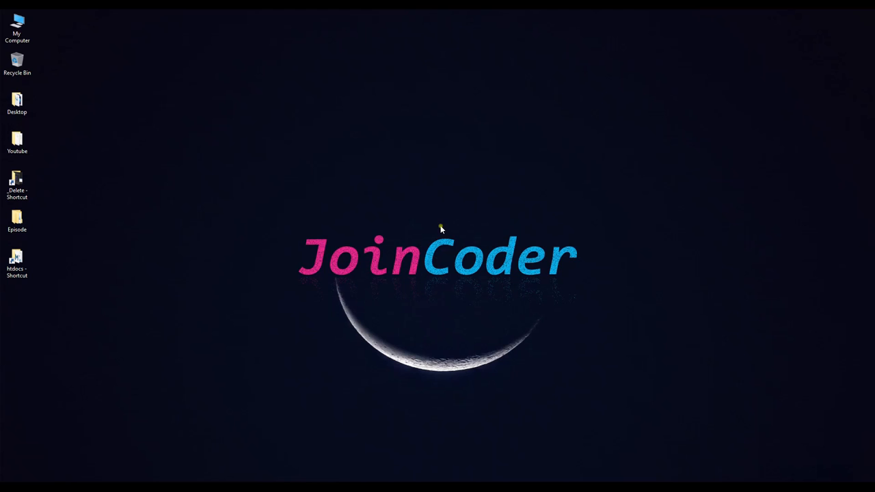
{"action": "mouse_move", "coordinate": [430, 240]}
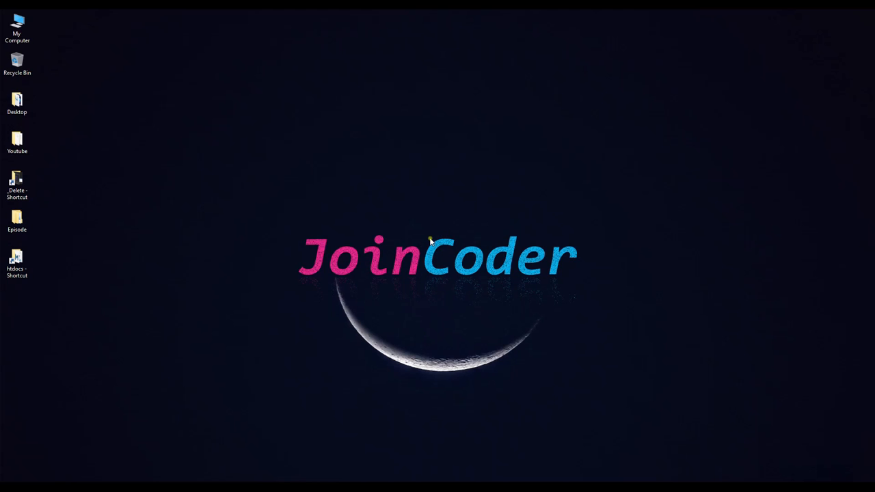
{"action": "mouse_move", "coordinate": [460, 225]}
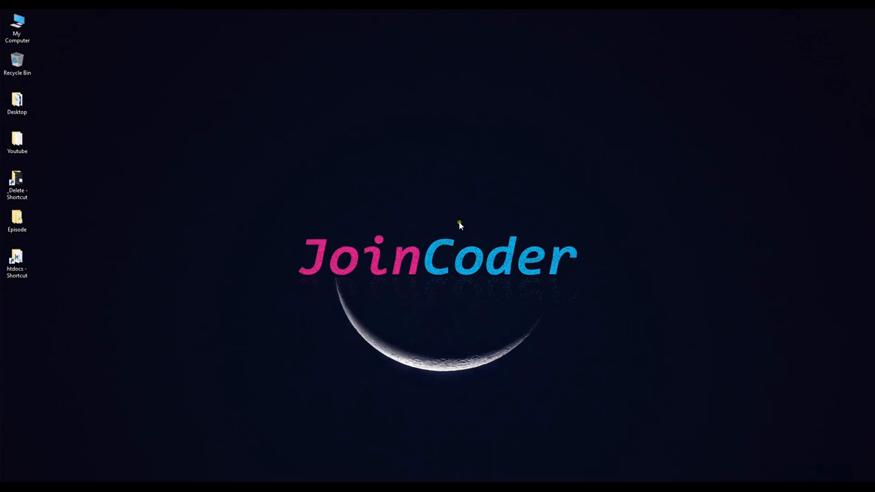
{"action": "mouse_move", "coordinate": [453, 220]}
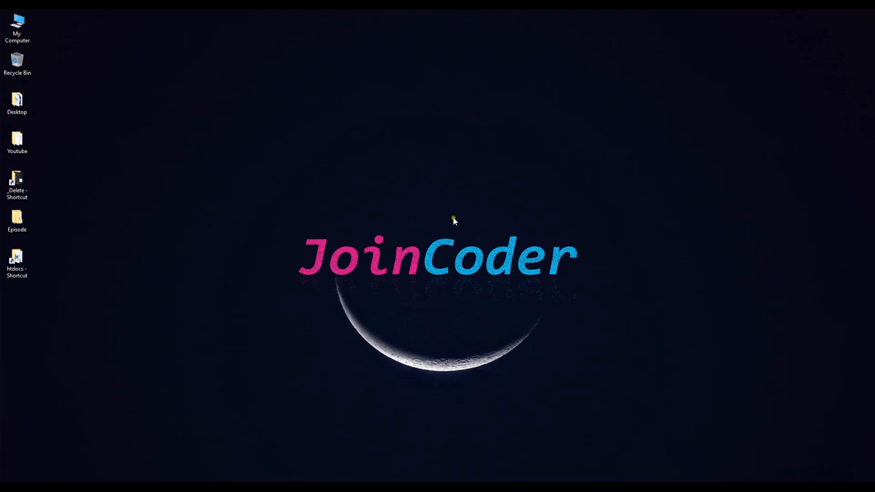
{"action": "mouse_move", "coordinate": [460, 226]}
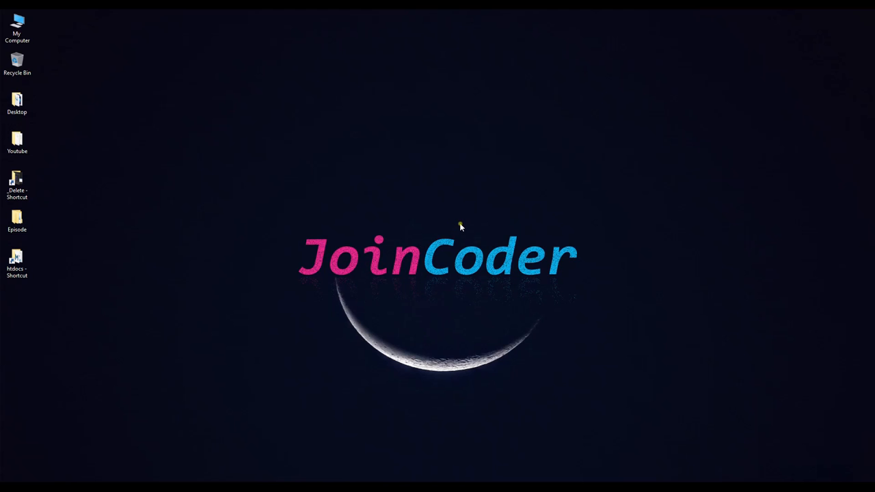
{"action": "mouse_move", "coordinate": [439, 230]}
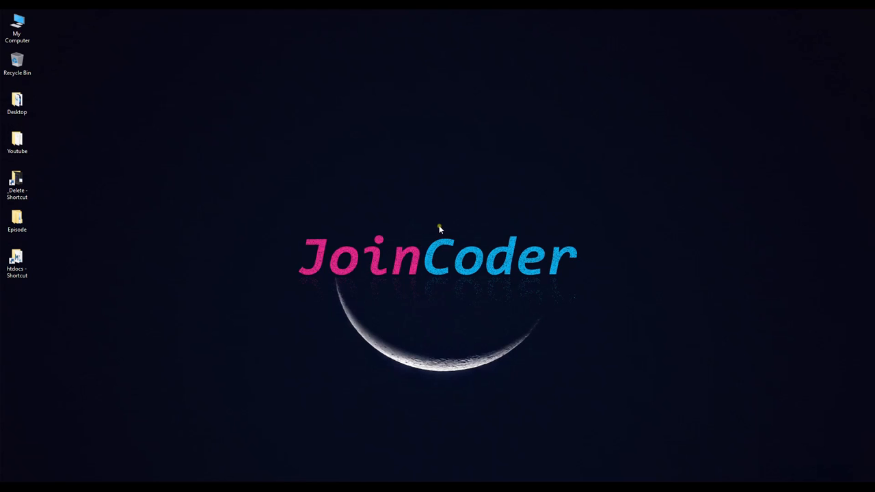
{"action": "mouse_move", "coordinate": [349, 236]}
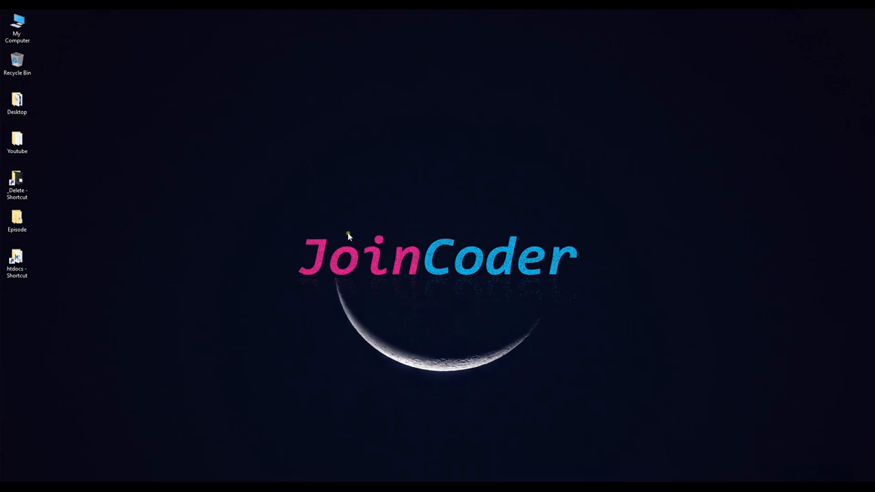
{"action": "mouse_move", "coordinate": [306, 234]}
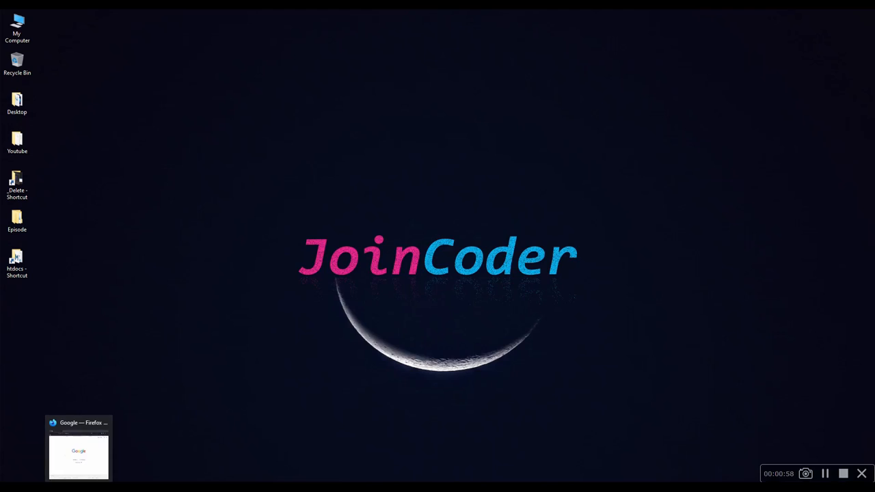
- Launch Command Prompt via the Run box, then begin typing 'c' into Google search
{"action": "left_click", "coordinate": [78, 448]}
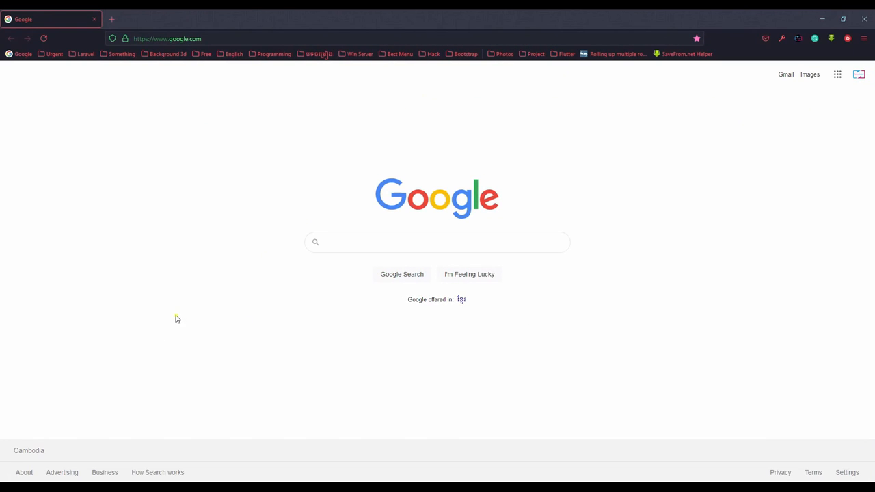
{"action": "key", "text": "win+r"}
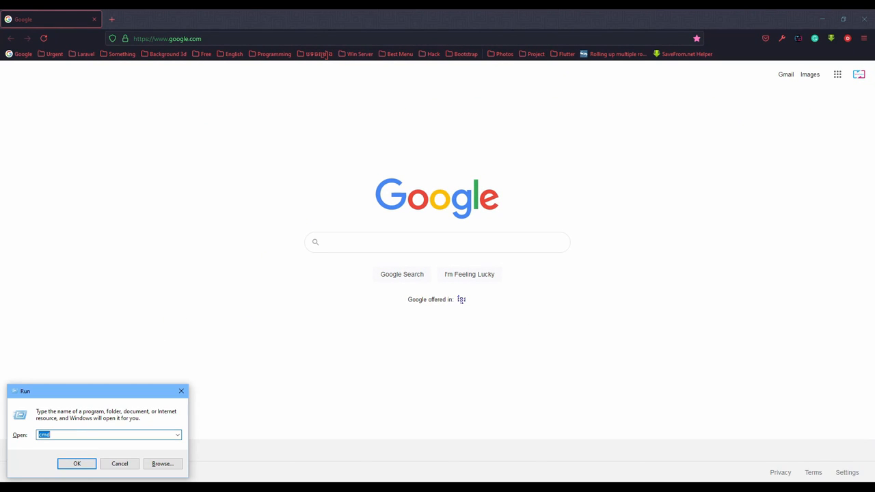
{"action": "mouse_move", "coordinate": [28, 470]}
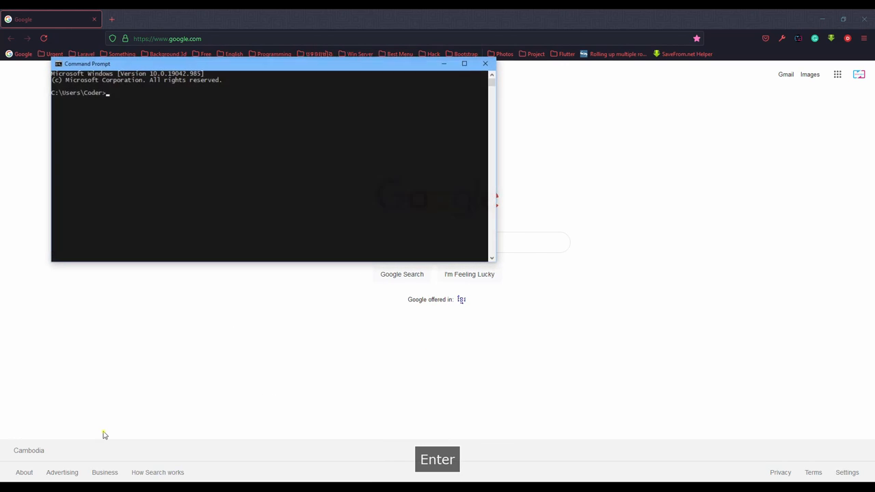
{"action": "type", "text": "com"}
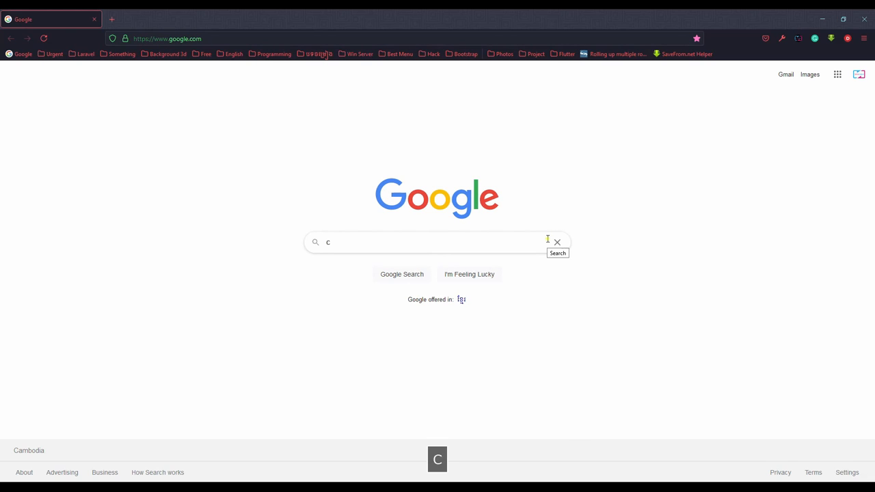
- Search Google for 'composer' and open the getcomposer.org result
{"action": "type", "text": "ompo"}
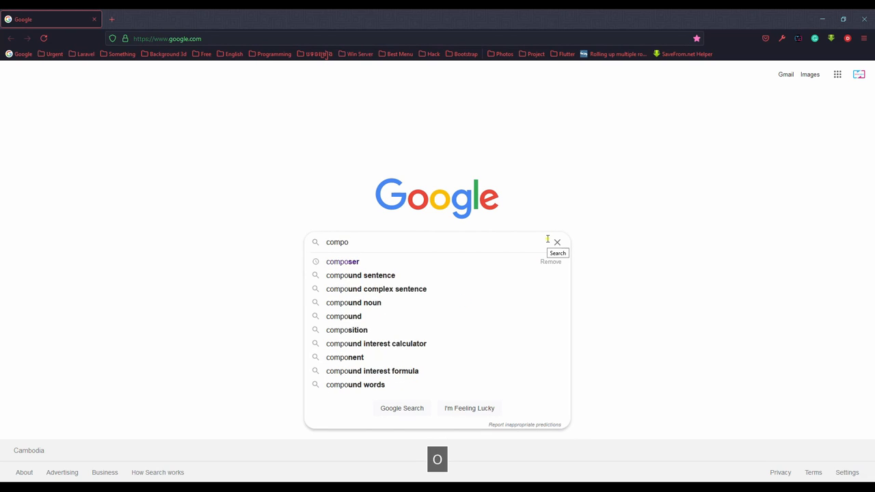
{"action": "left_click", "coordinate": [341, 261]}
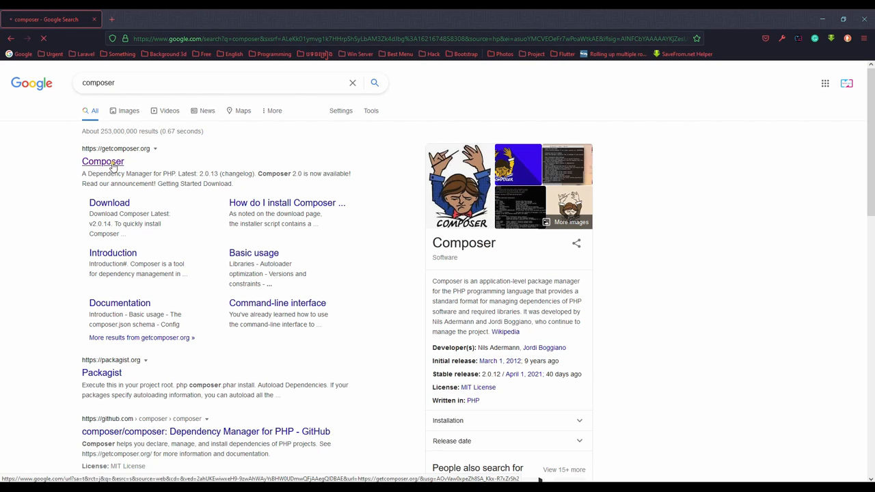
{"action": "left_click", "coordinate": [103, 160]}
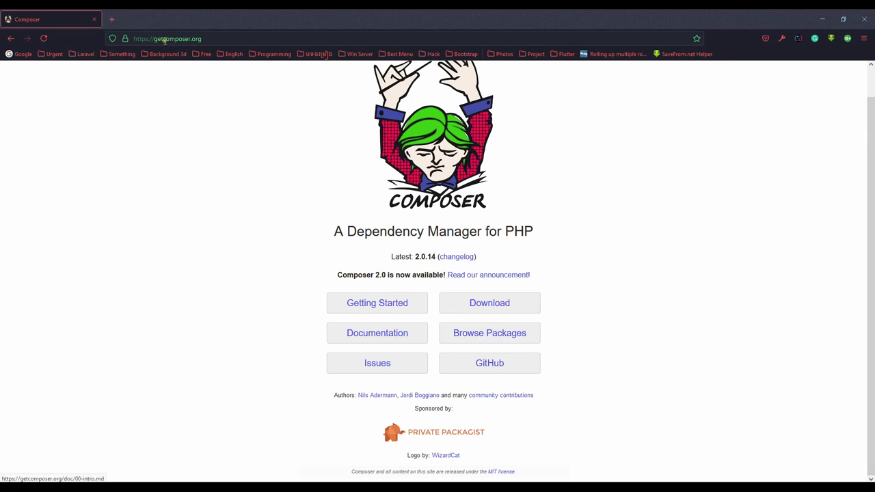
{"action": "left_click", "coordinate": [167, 38]}
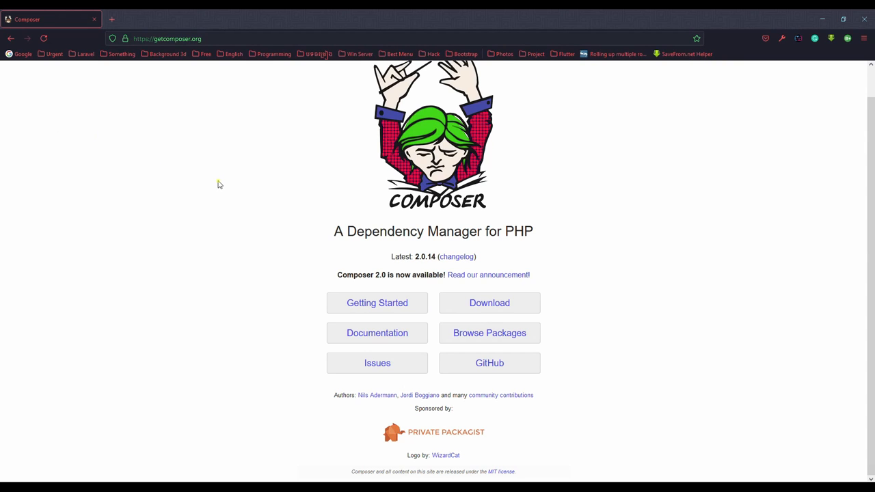
- Download Composer-Setup.exe from getcomposer.org/download and bring it to the desktop
{"action": "left_click", "coordinate": [490, 302]}
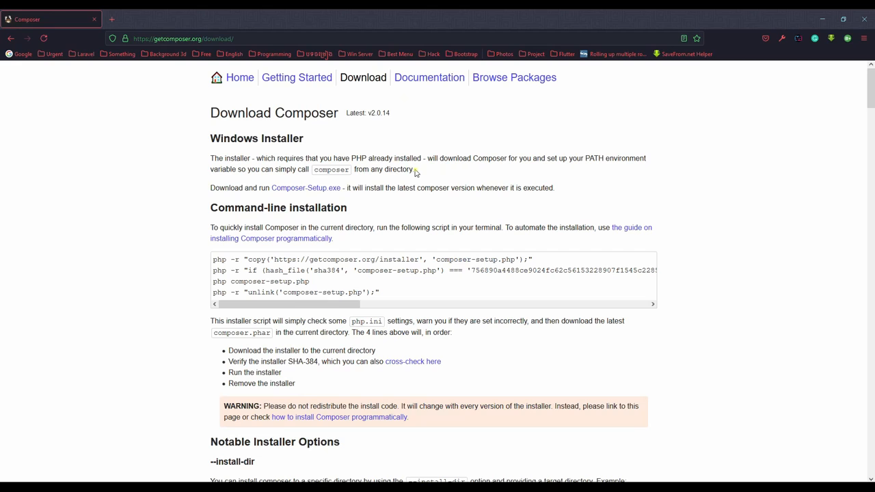
{"action": "mouse_move", "coordinate": [305, 188]}
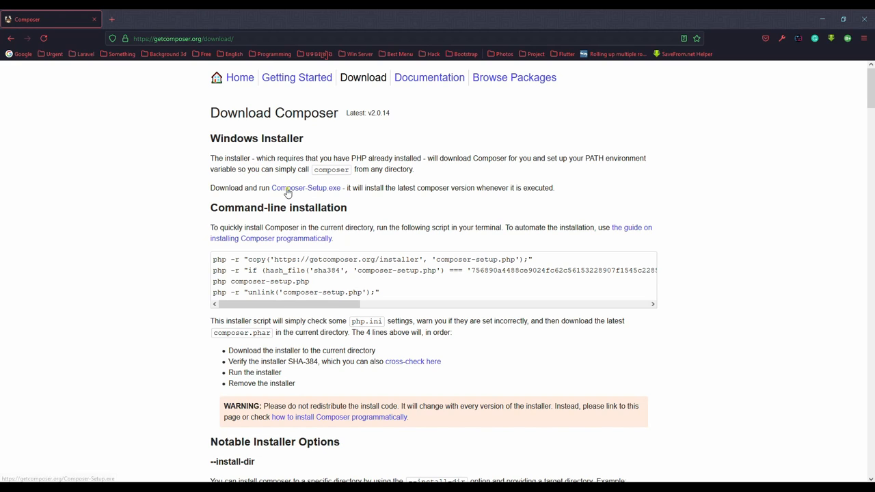
{"action": "left_click", "coordinate": [307, 187]}
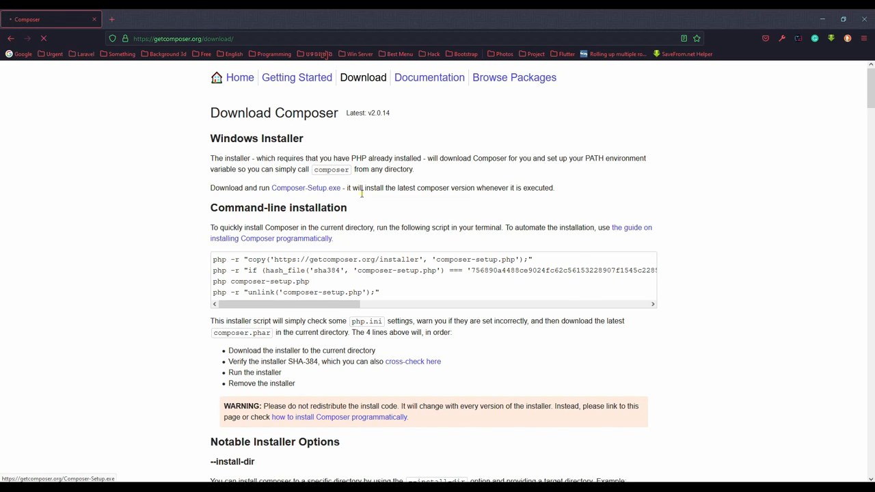
{"action": "mouse_move", "coordinate": [492, 268]}
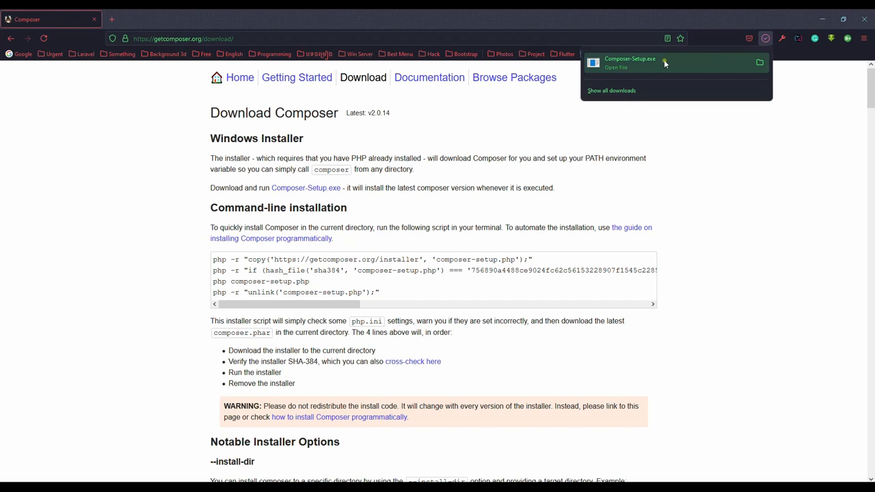
{"action": "mouse_move", "coordinate": [660, 56]}
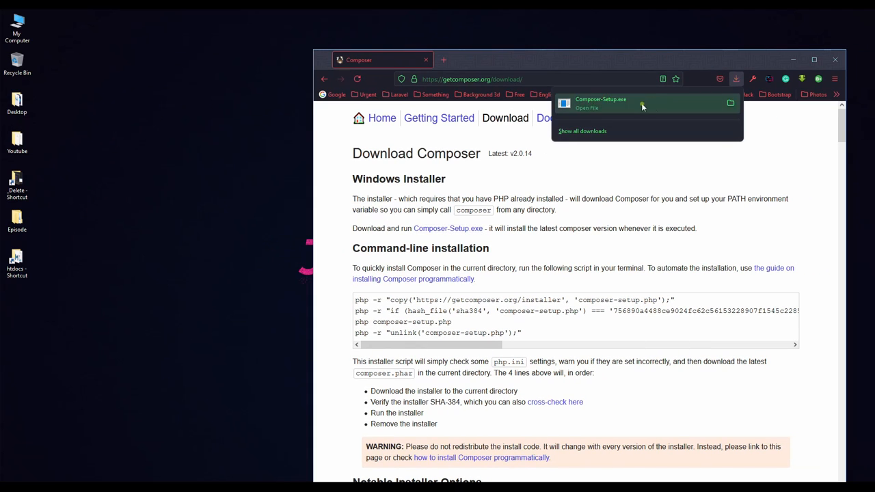
{"action": "right_click", "coordinate": [225, 141]}
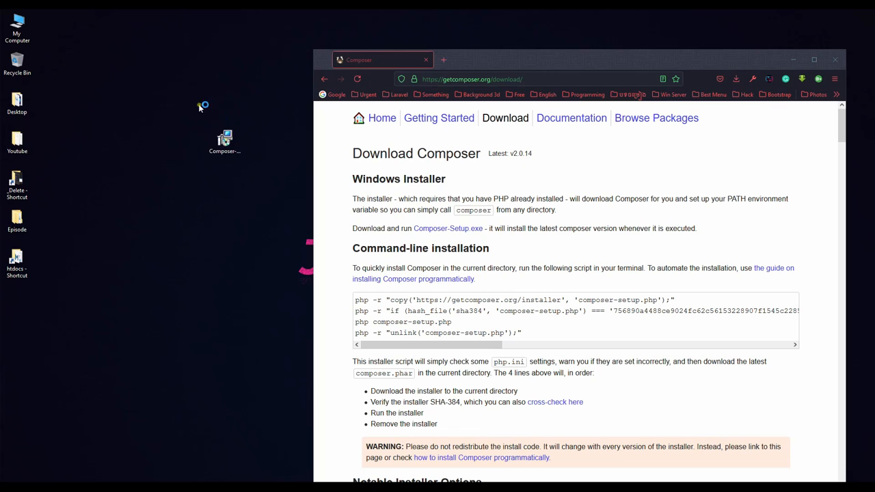
- Launch Composer-Setup.exe and keep the standard all-users install, skipping Developer mode
{"action": "double_click", "coordinate": [225, 139]}
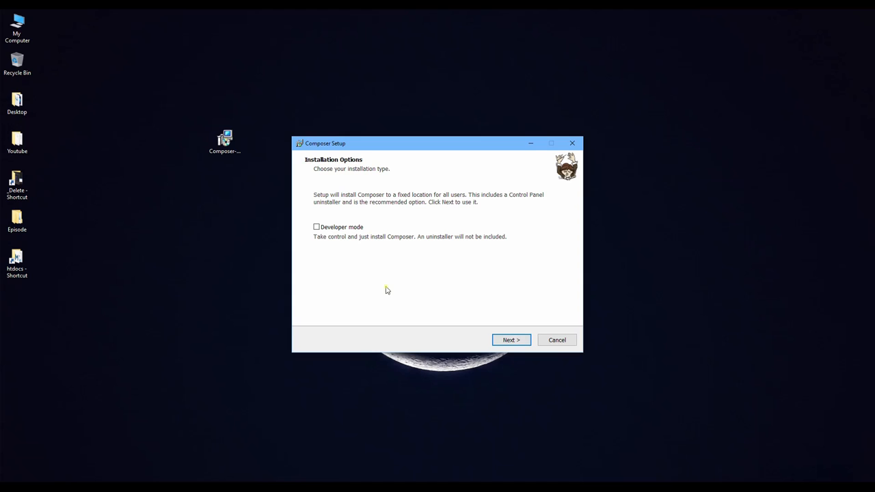
{"action": "left_click", "coordinate": [511, 340]}
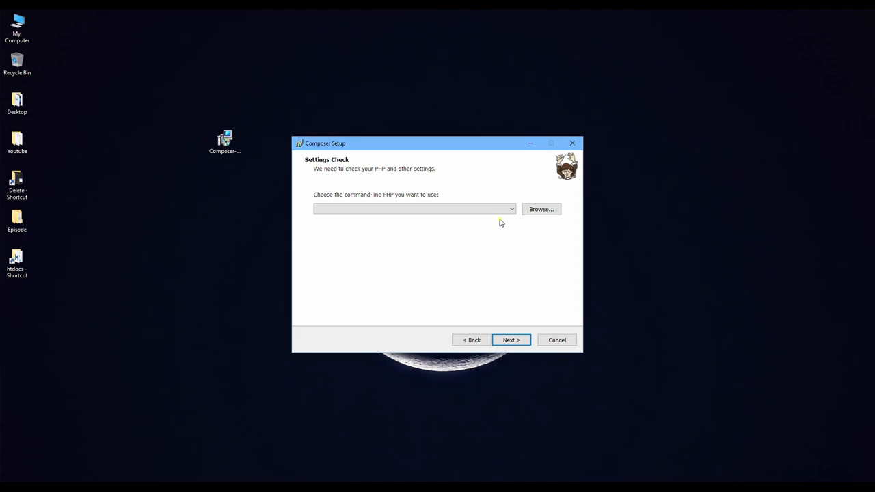
{"action": "mouse_move", "coordinate": [413, 455]}
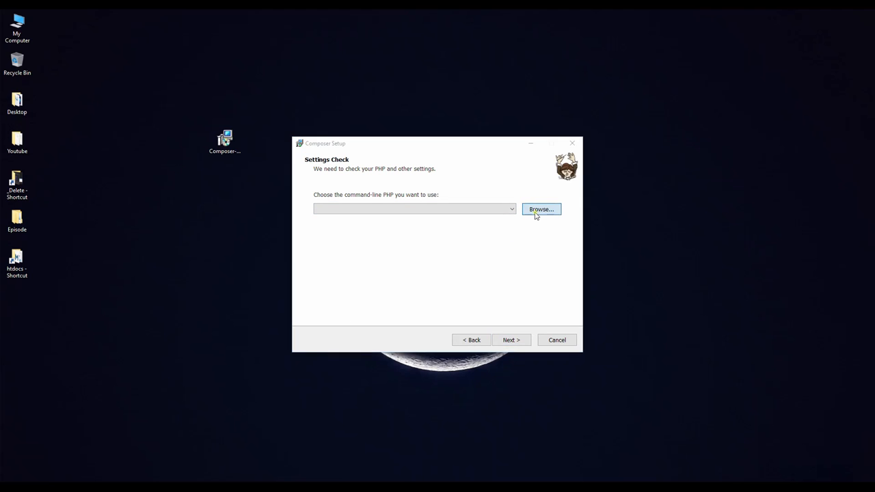
- Browse to C:\MAMP\bin\php\php7.4.1 and select php.exe as the PHP executable
{"action": "left_click", "coordinate": [540, 209]}
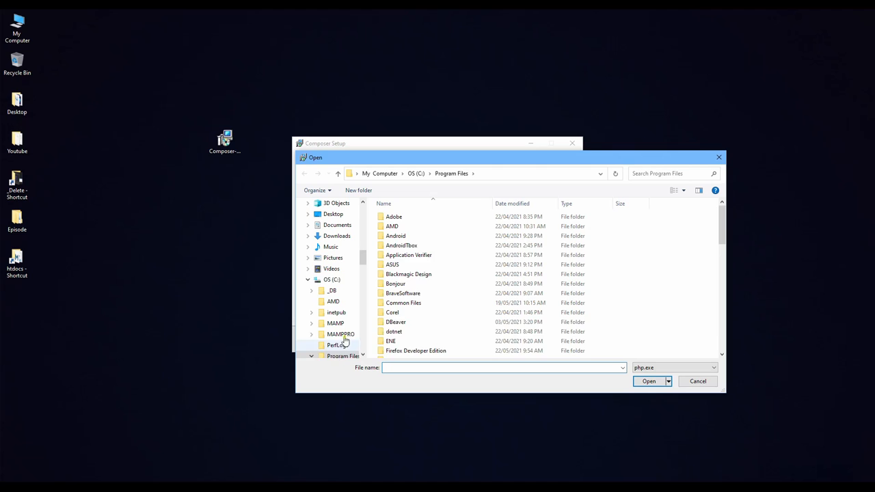
{"action": "double_click", "coordinate": [335, 323]}
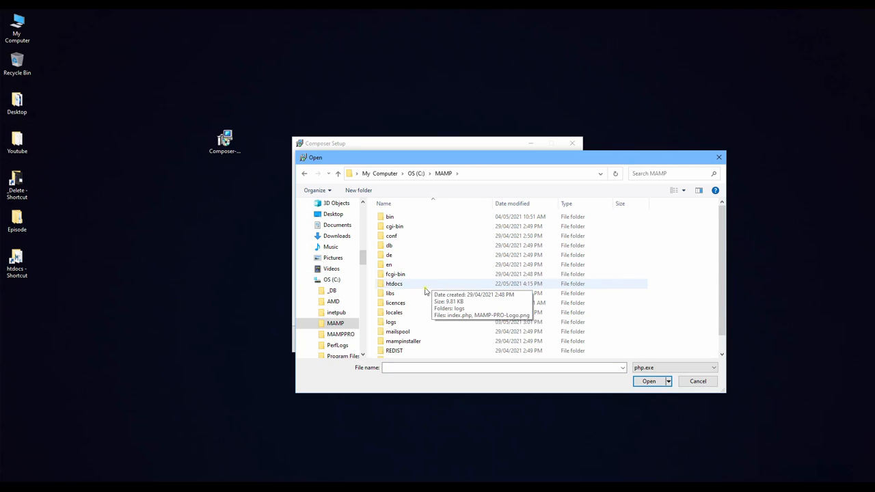
{"action": "double_click", "coordinate": [390, 217]}
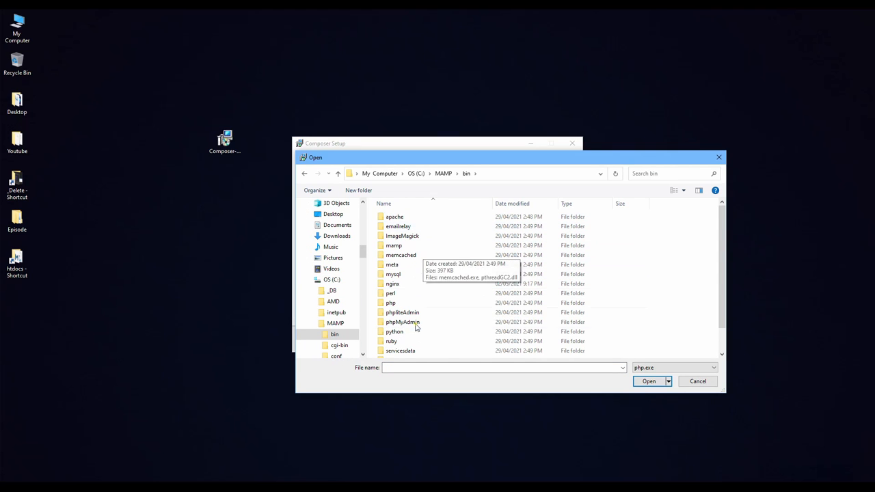
{"action": "double_click", "coordinate": [390, 302]}
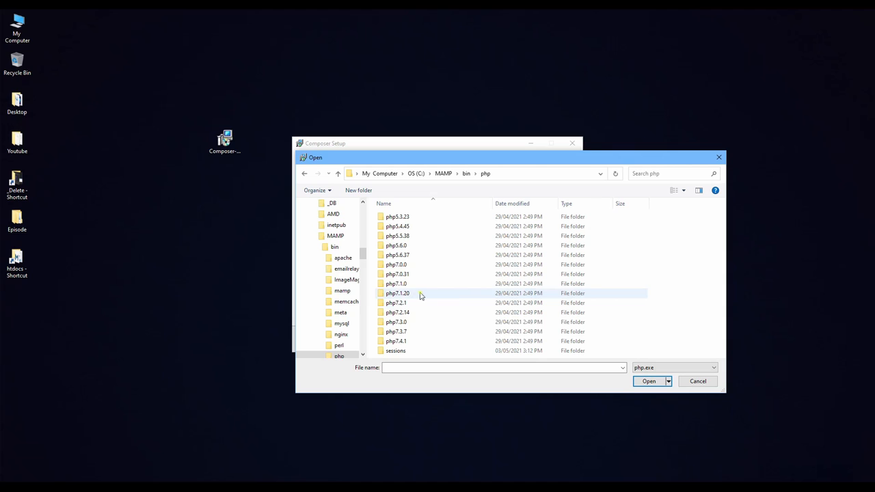
{"action": "left_click", "coordinate": [396, 341]}
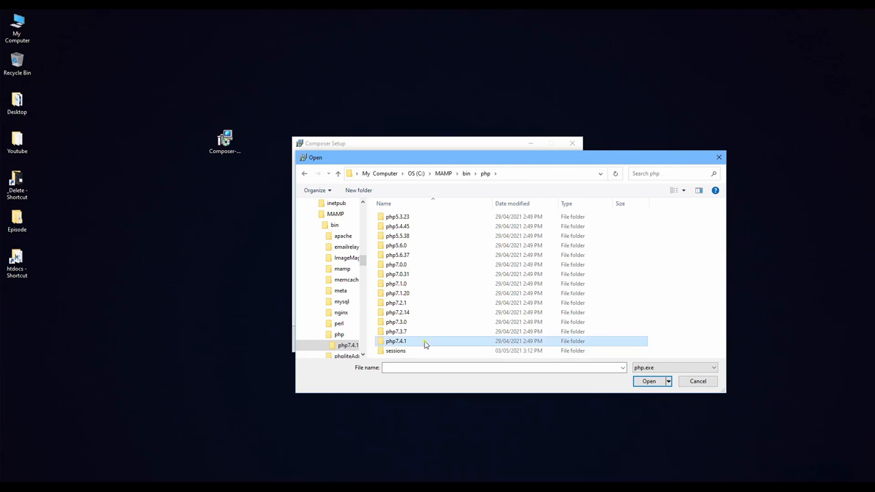
{"action": "left_click", "coordinate": [648, 381]}
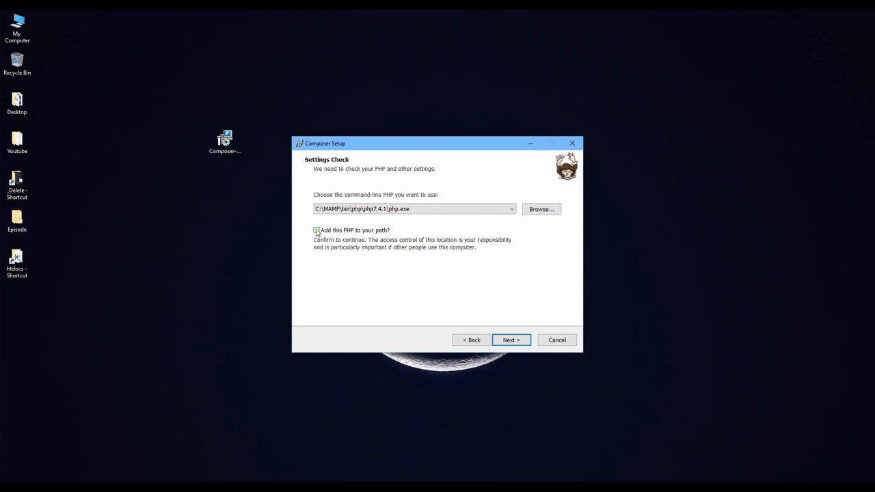
- Add PHP to the path, create php.ini, install Composer, and finish setup
{"action": "left_click", "coordinate": [511, 339]}
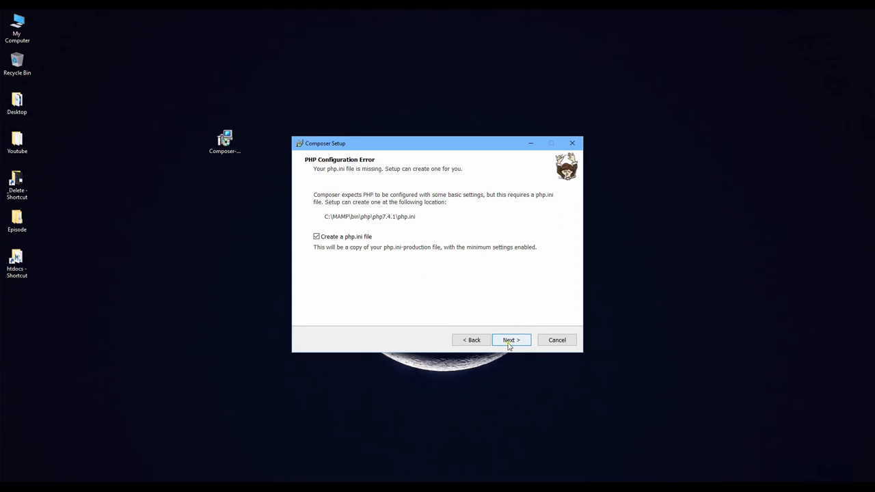
{"action": "left_click", "coordinate": [511, 340]}
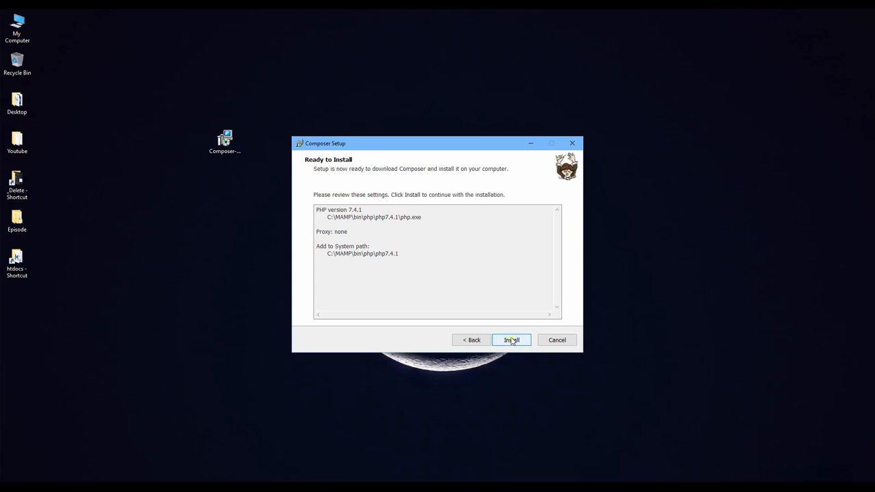
{"action": "left_click", "coordinate": [510, 339]}
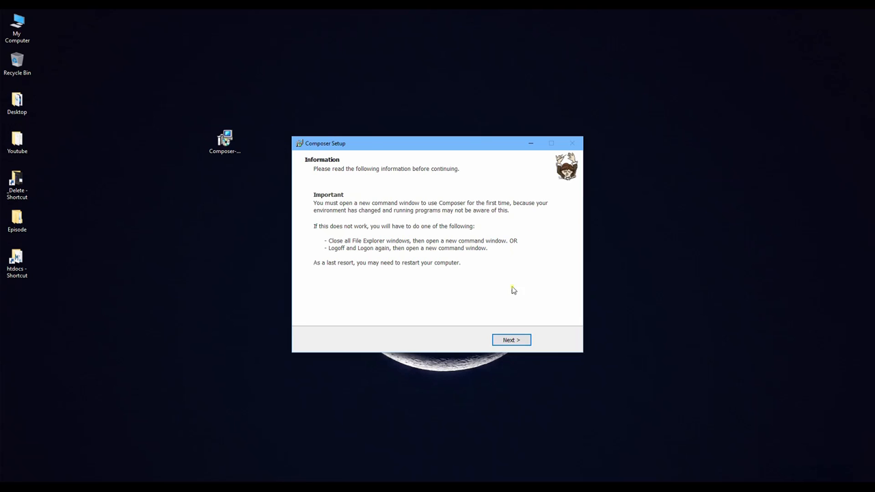
{"action": "left_click", "coordinate": [510, 340]}
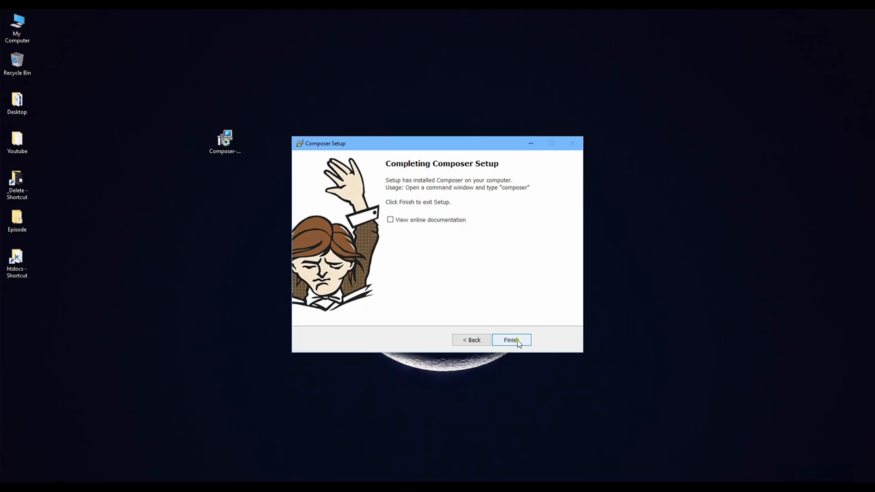
{"action": "left_click", "coordinate": [511, 339]}
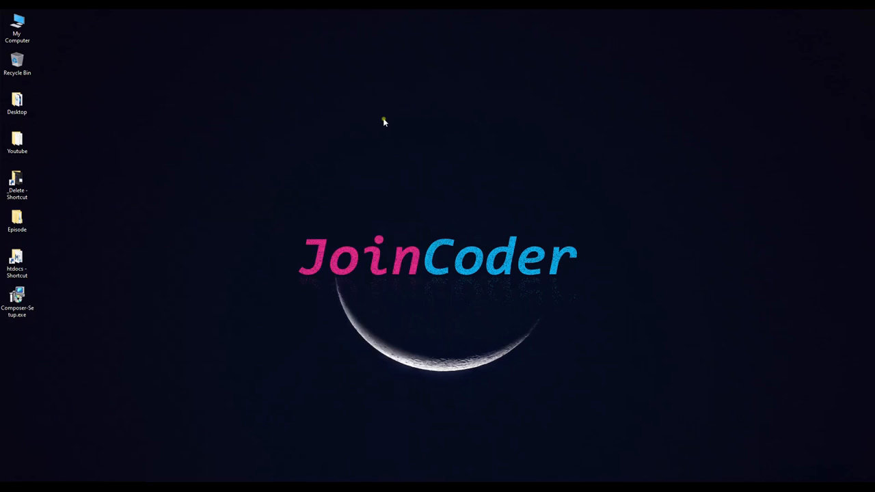
- Open a new Command Prompt from Start and run 'composer', showing version 2.0.14
{"action": "left_click", "coordinate": [8, 485]}
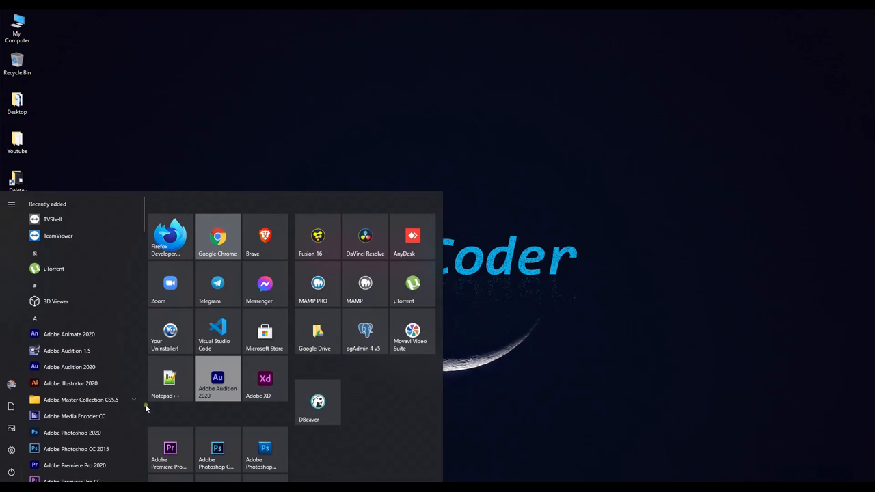
{"action": "type", "text": "c"}
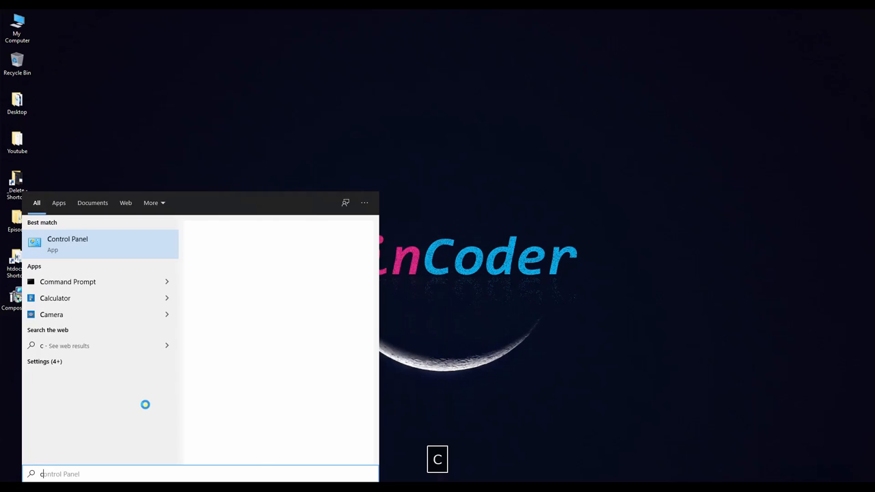
{"action": "key", "text": "Enter"}
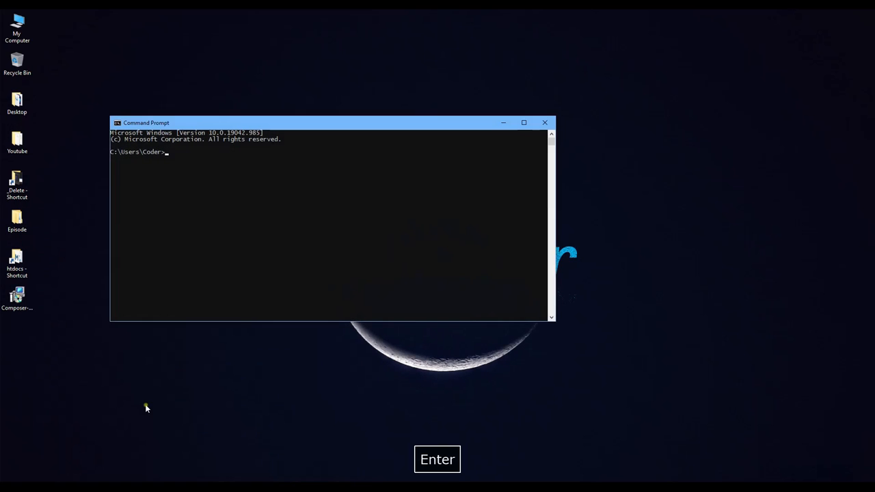
{"action": "type", "text": "com"}
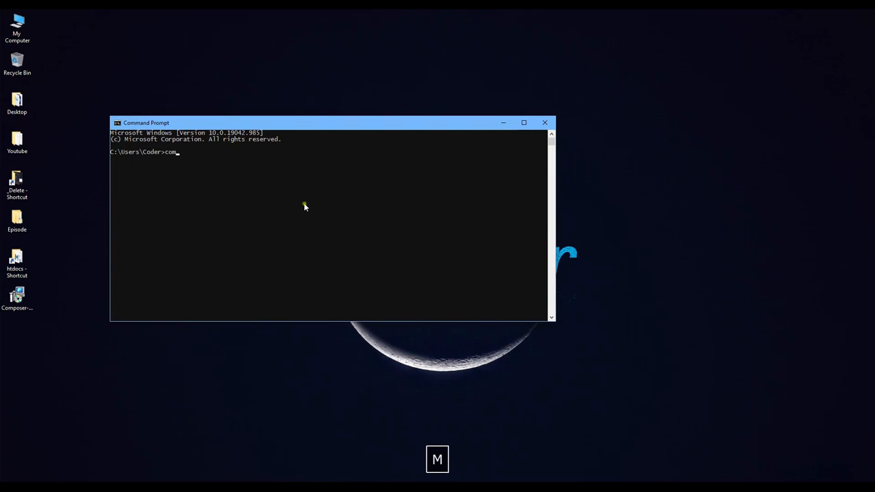
{"action": "key", "text": "Return"}
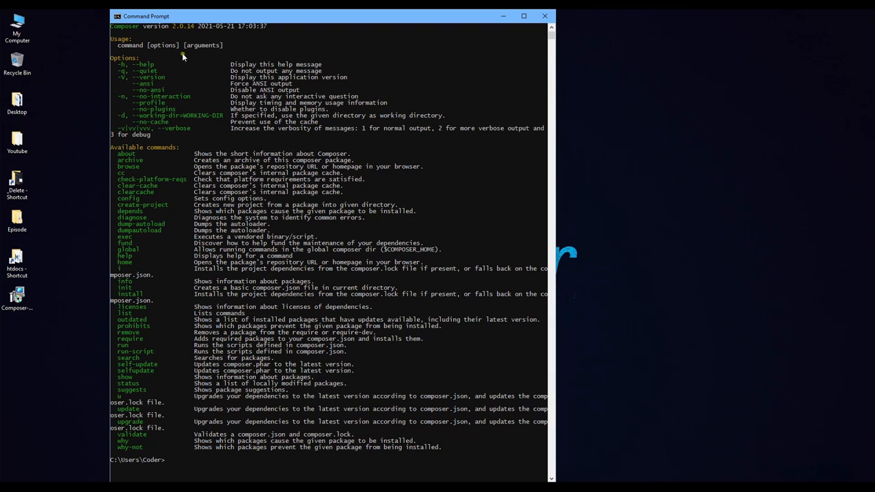
{"action": "mouse_move", "coordinate": [272, 47]}
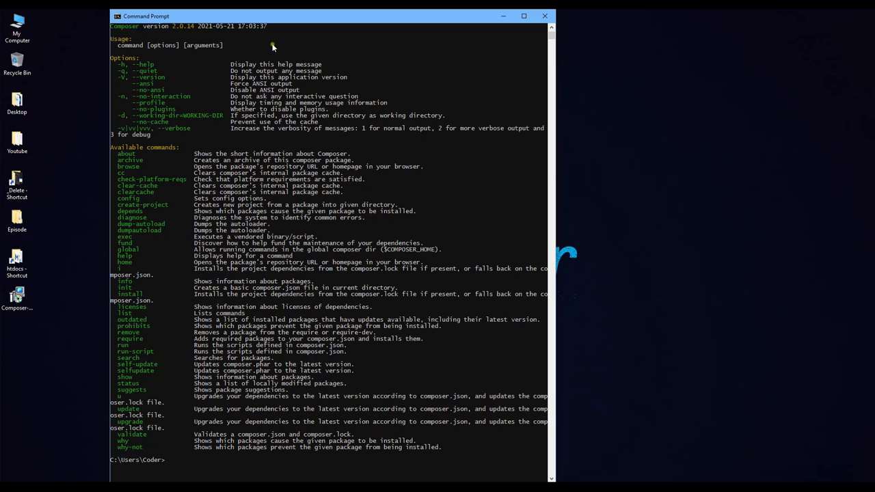